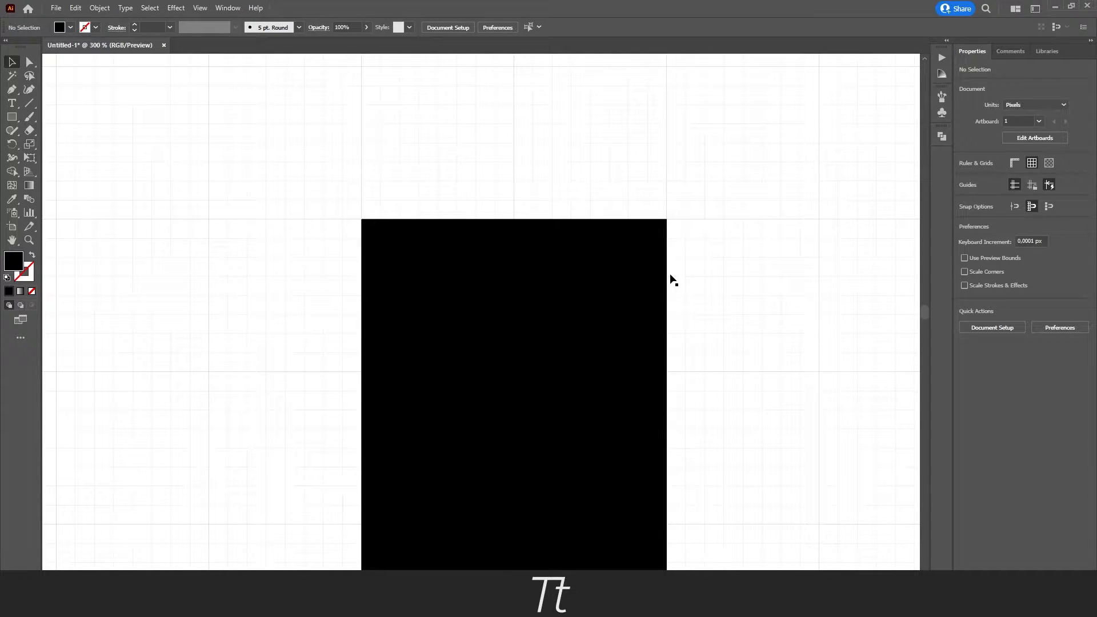
mouse_move(779, 455)
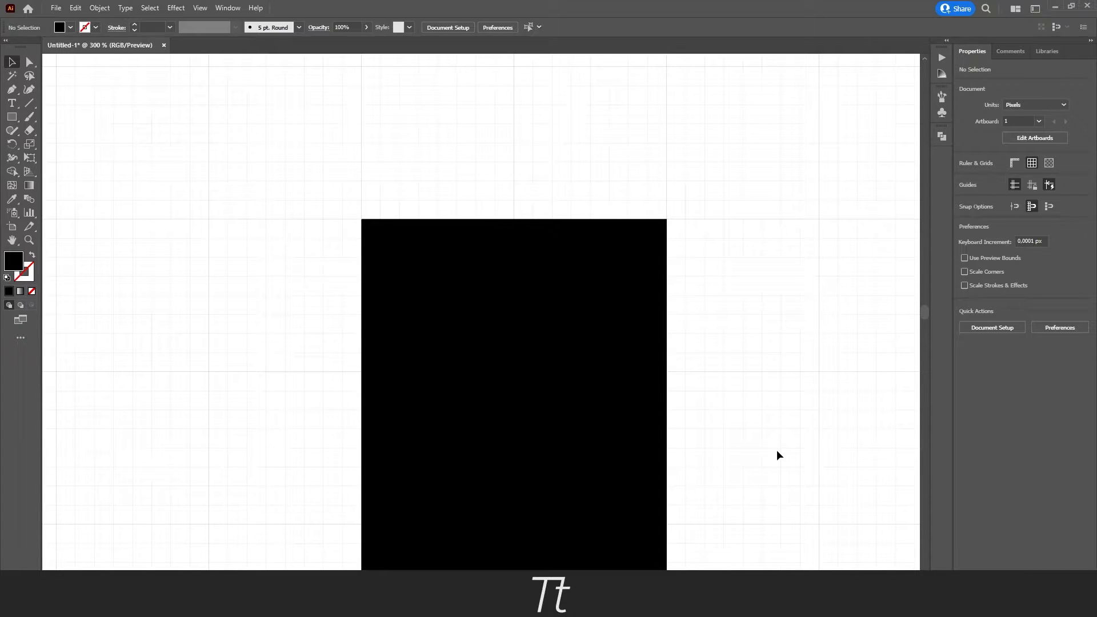
mouse_move(424, 215)
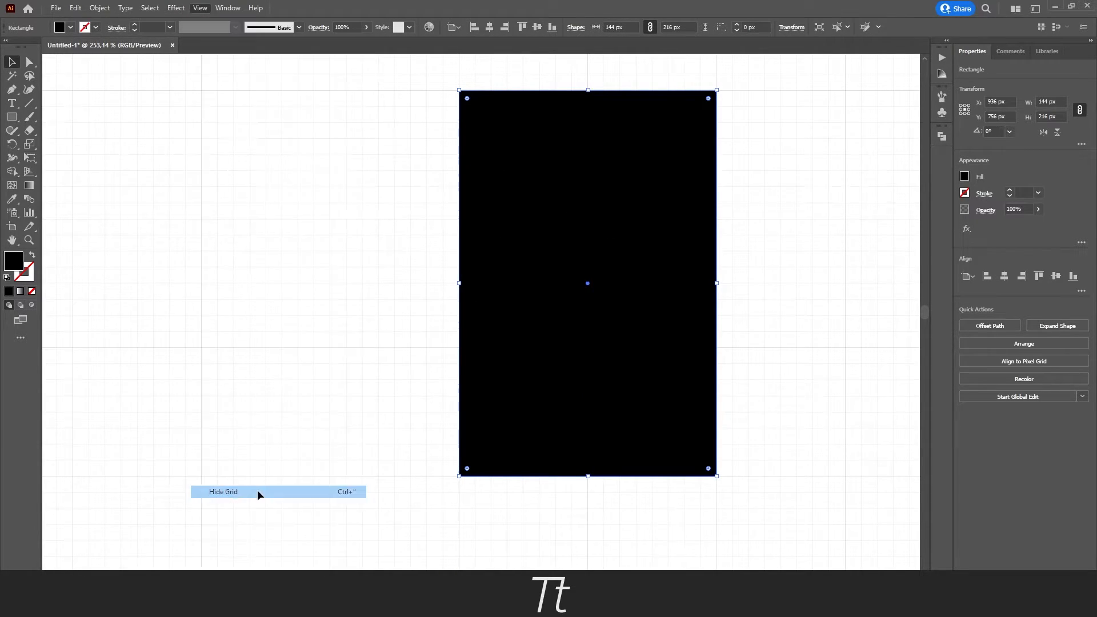
Select the black 144 × 216 px rectangle and uncheck View > Snap to Grid.
left_click(223, 492)
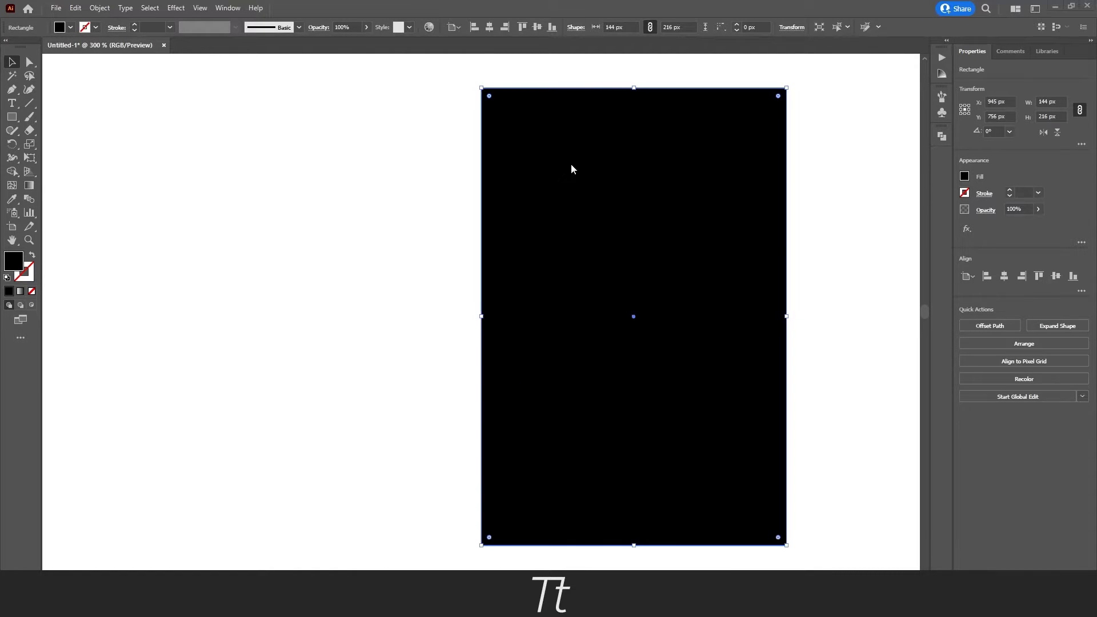
mouse_move(462, 113)
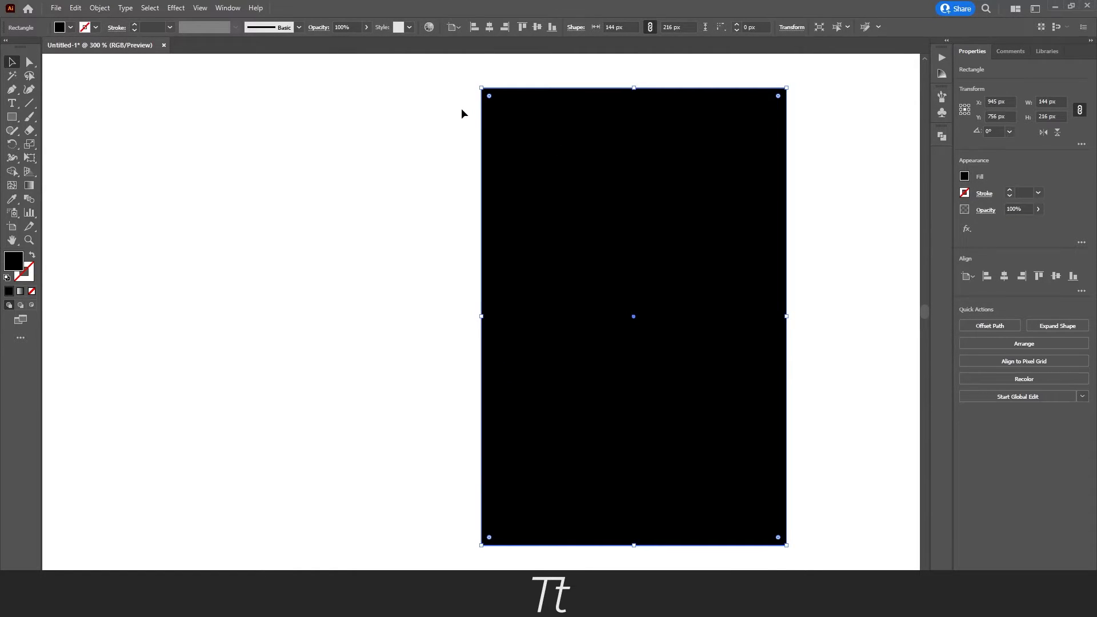
mouse_move(552, 183)
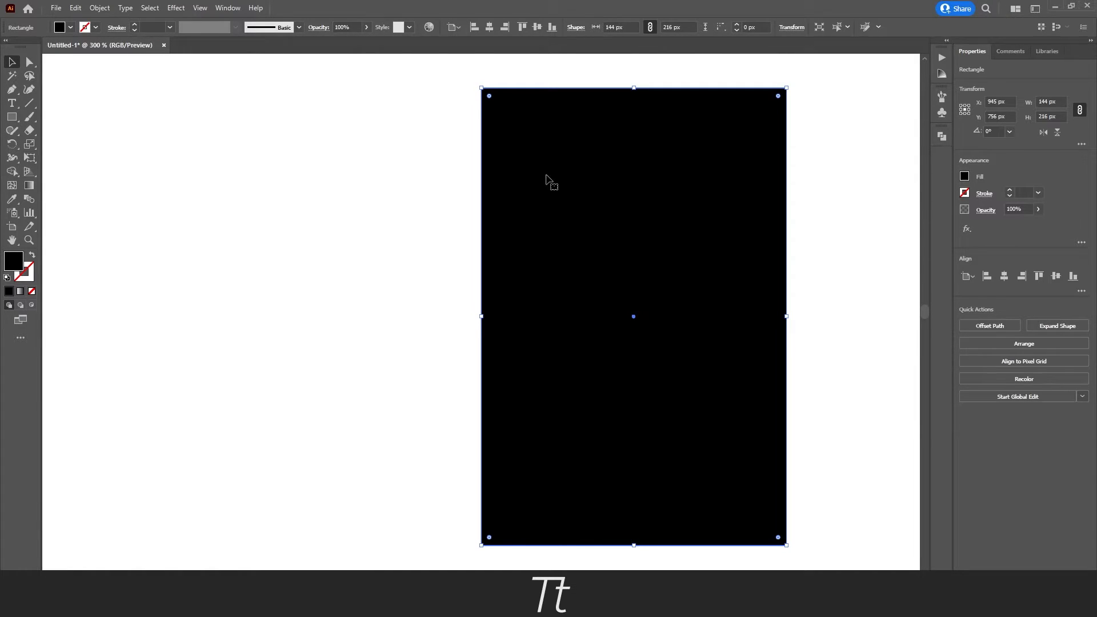
left_click(199, 8)
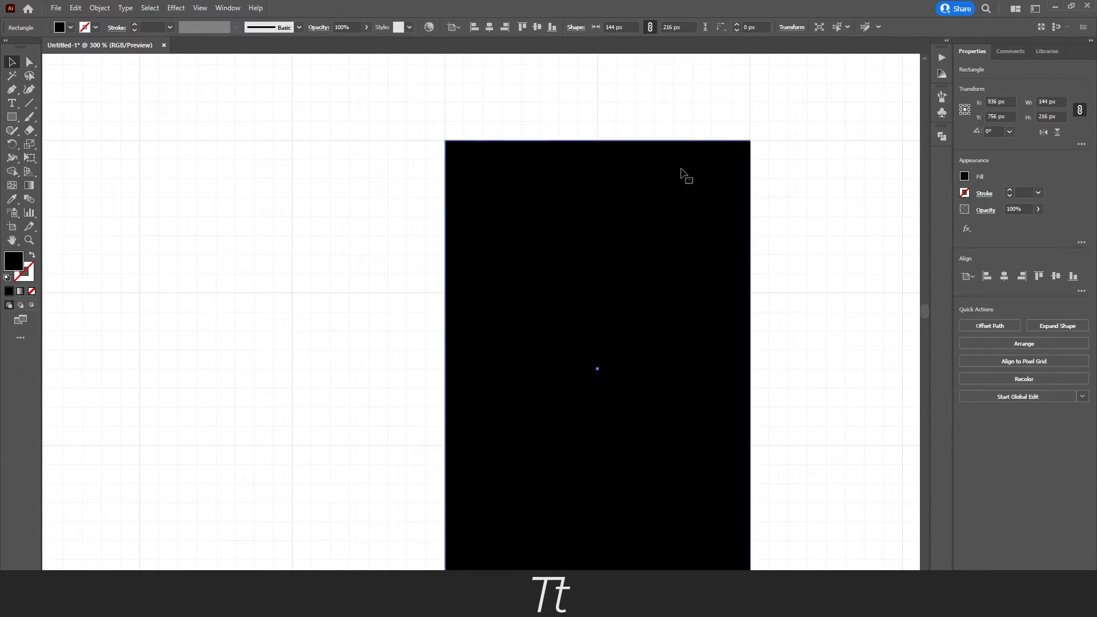
left_click(596, 280)
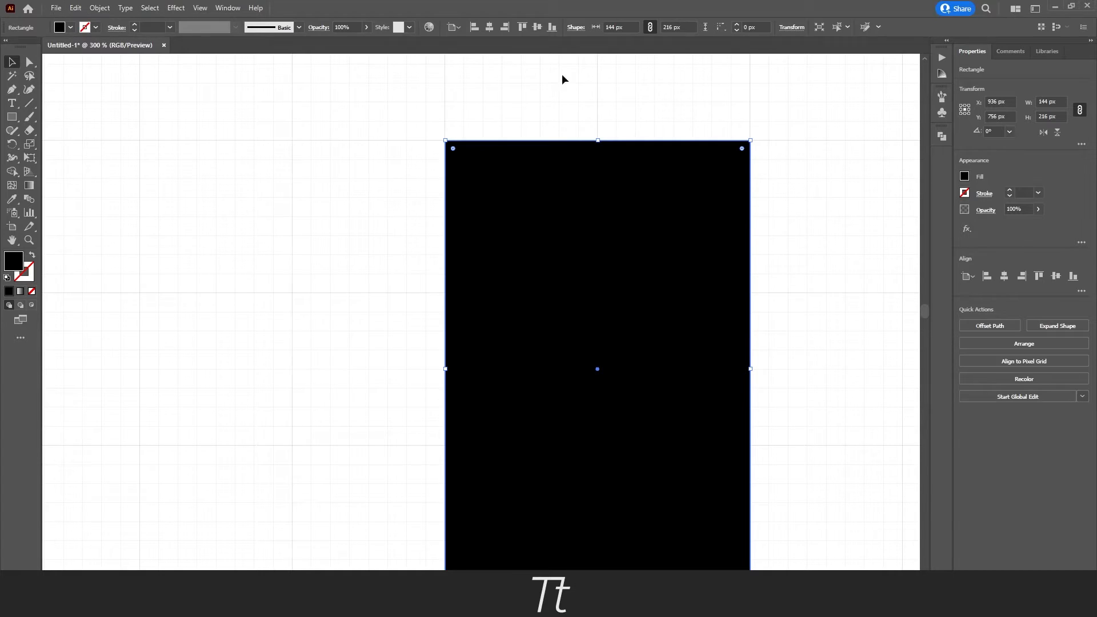
mouse_move(149, 7)
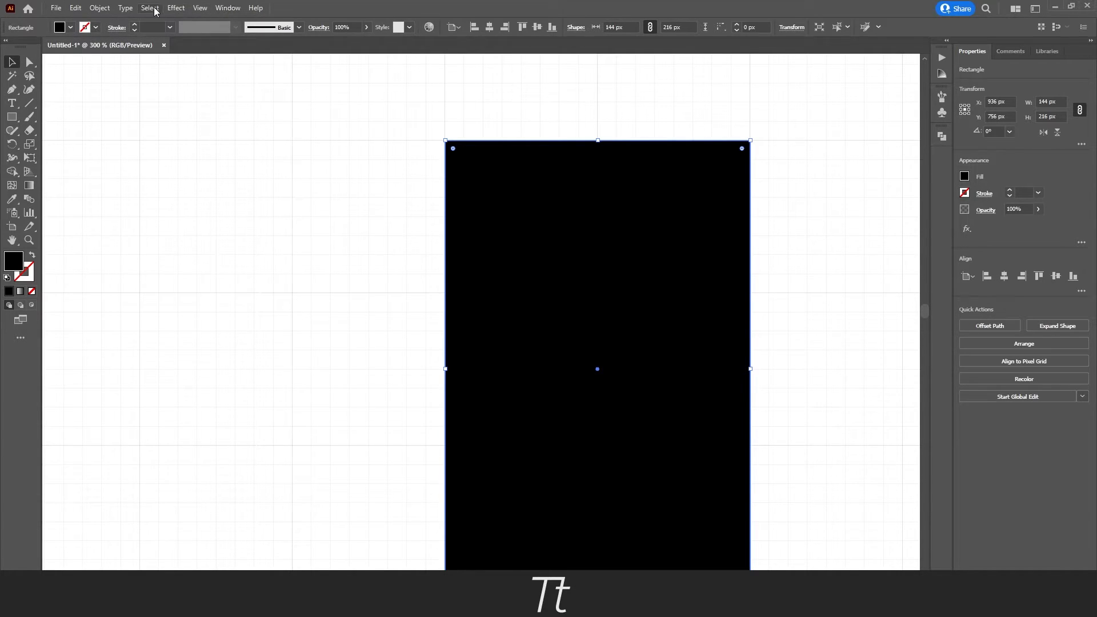
left_click(200, 7)
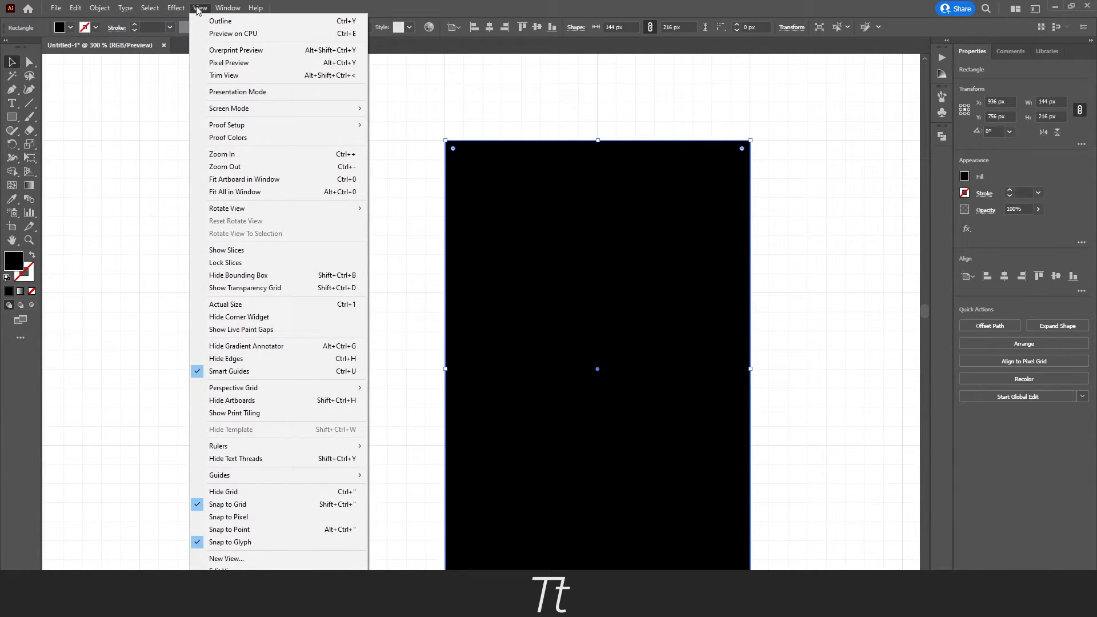
mouse_move(252, 504)
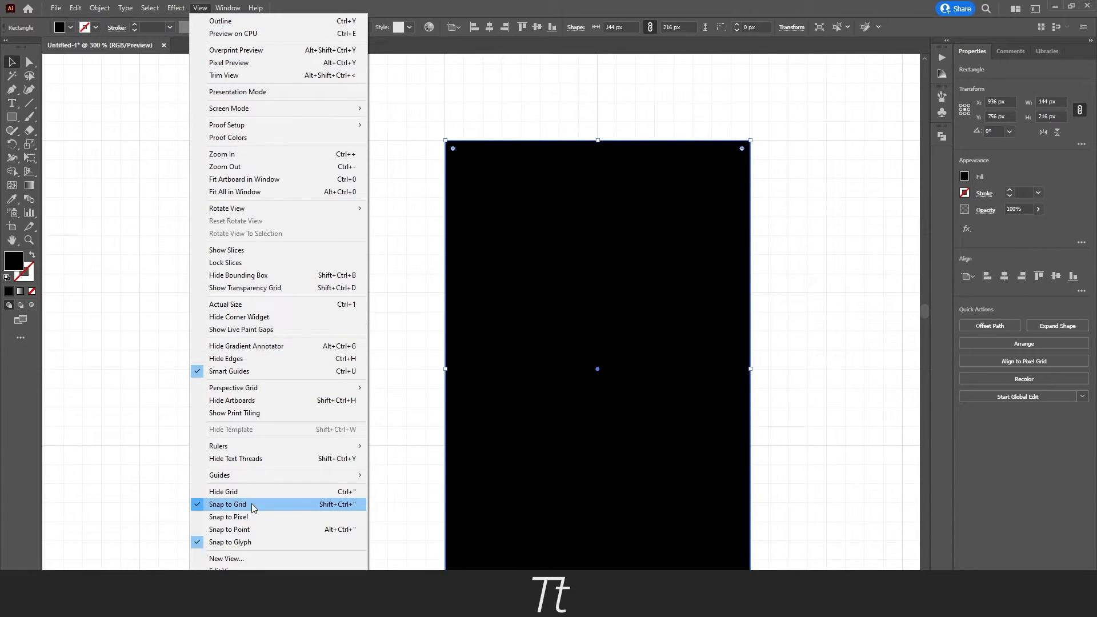
mouse_move(271, 508)
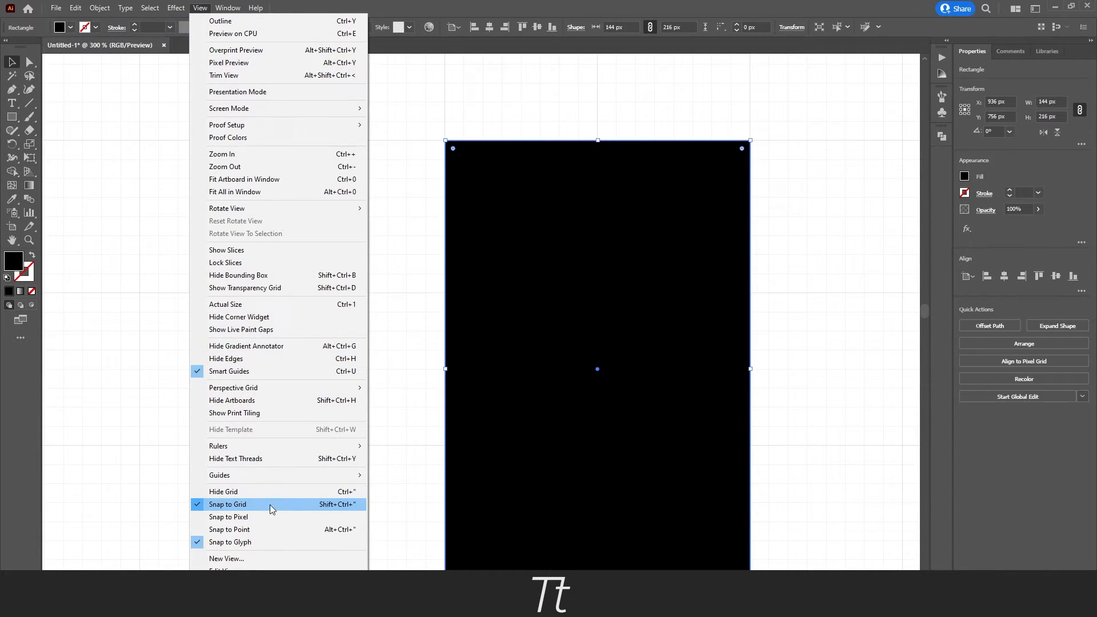
mouse_move(203, 509)
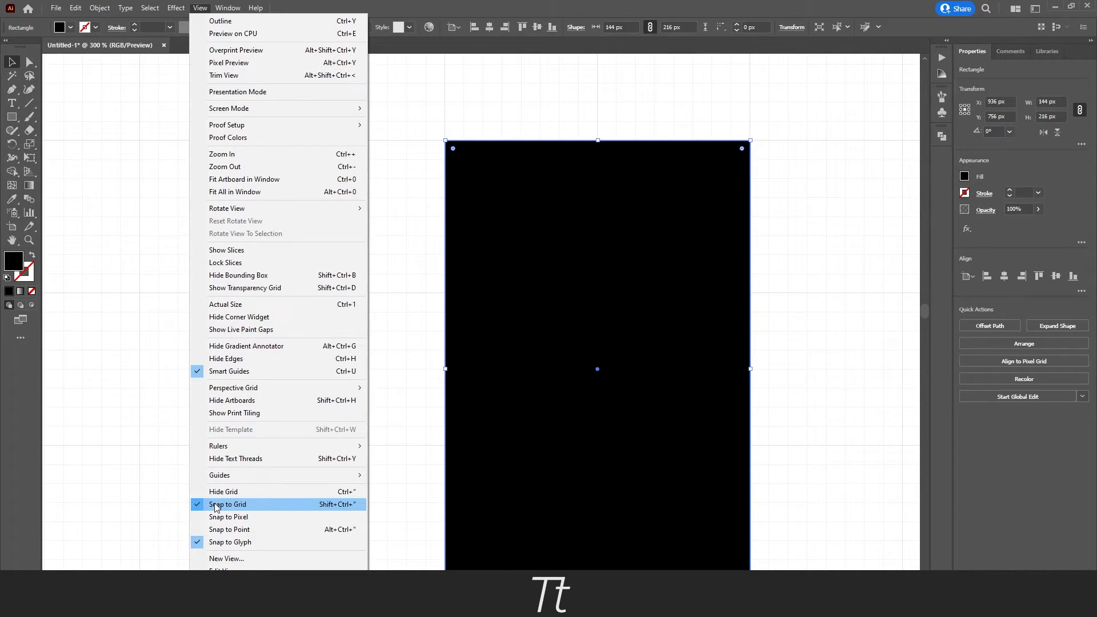
mouse_move(252, 492)
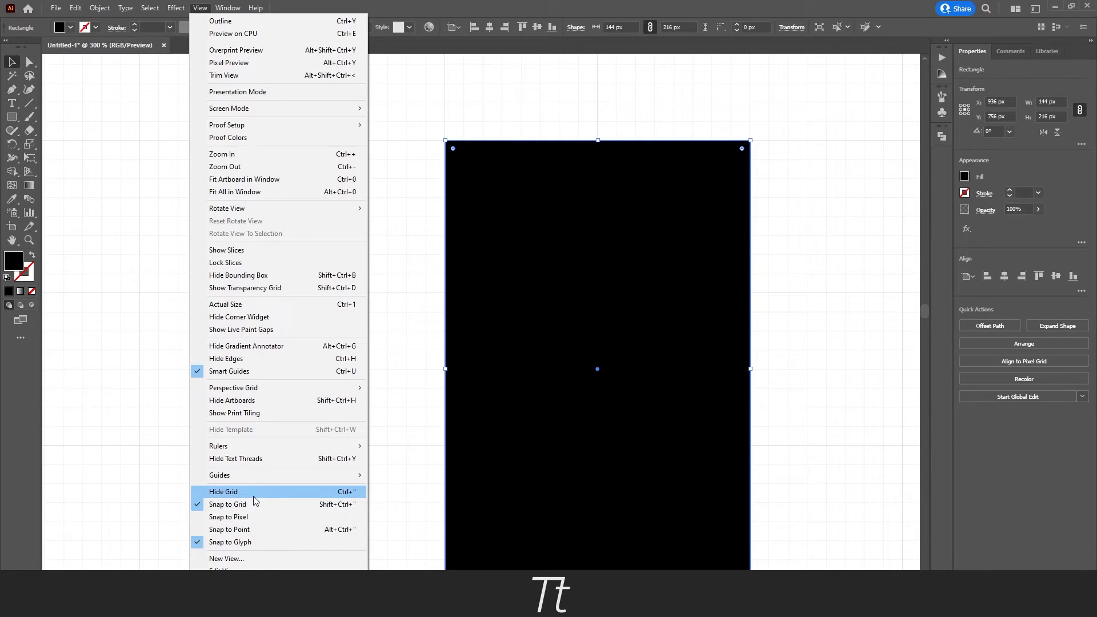
mouse_move(238, 517)
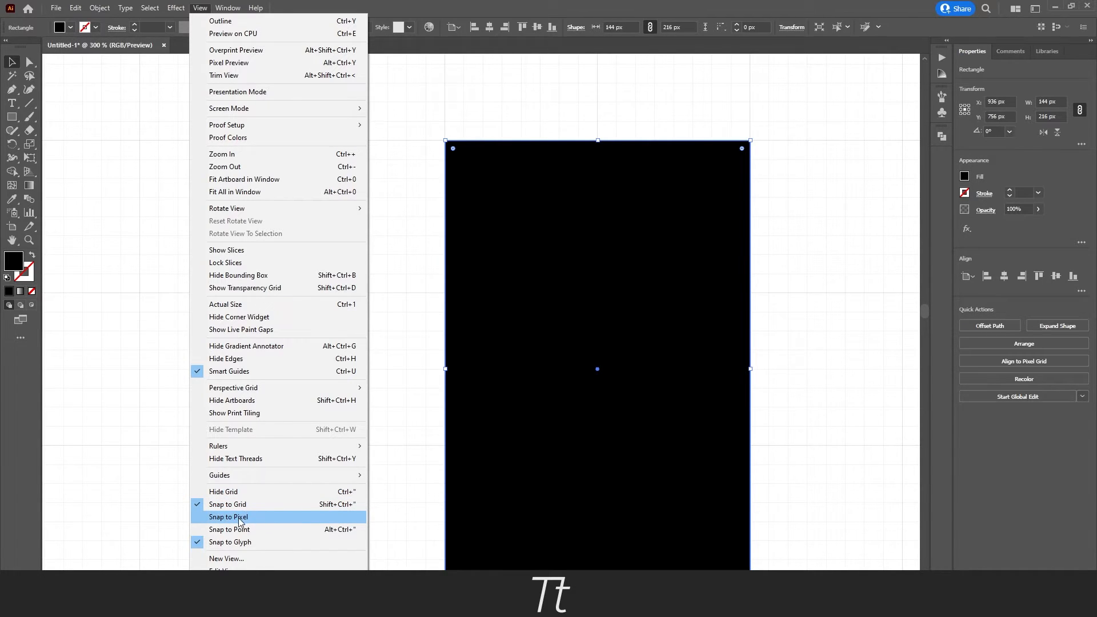
mouse_move(269, 542)
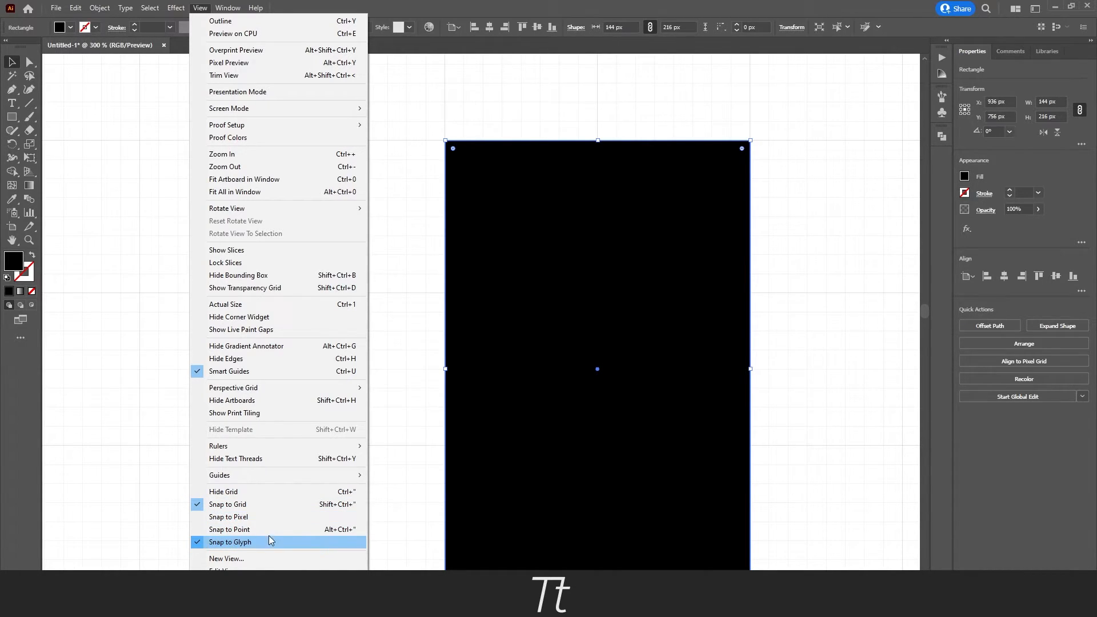
mouse_move(227, 505)
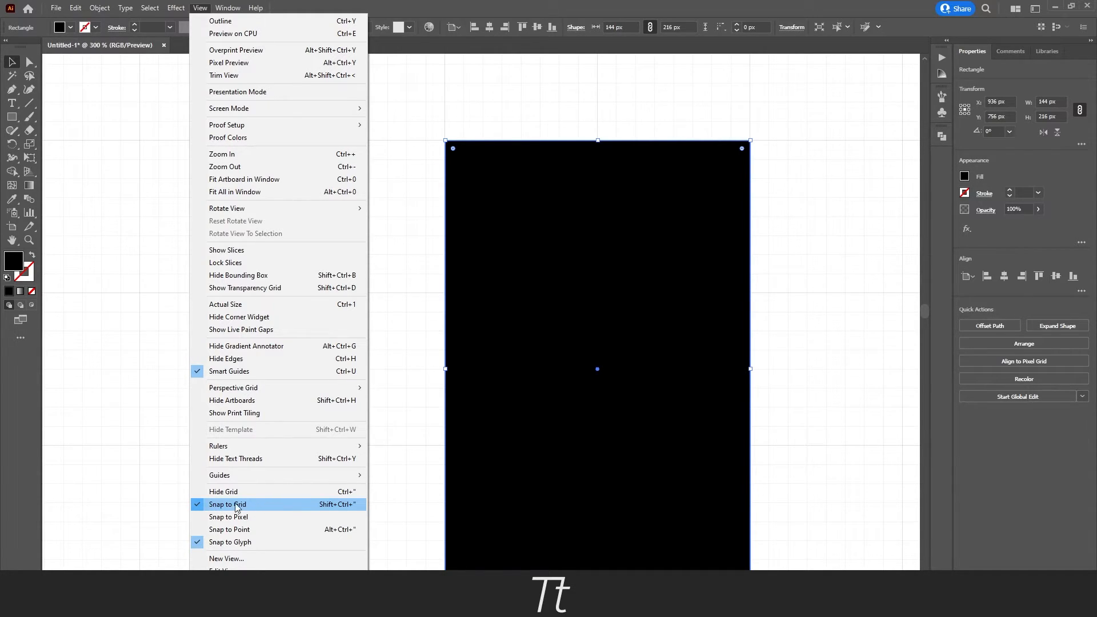
left_click(227, 504)
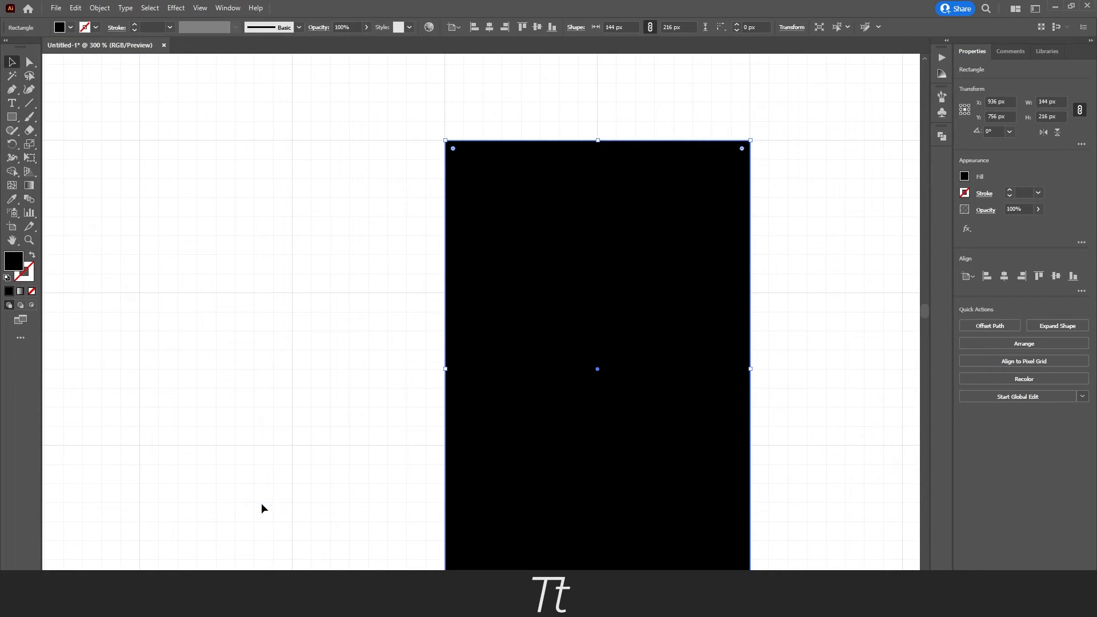
mouse_move(530, 154)
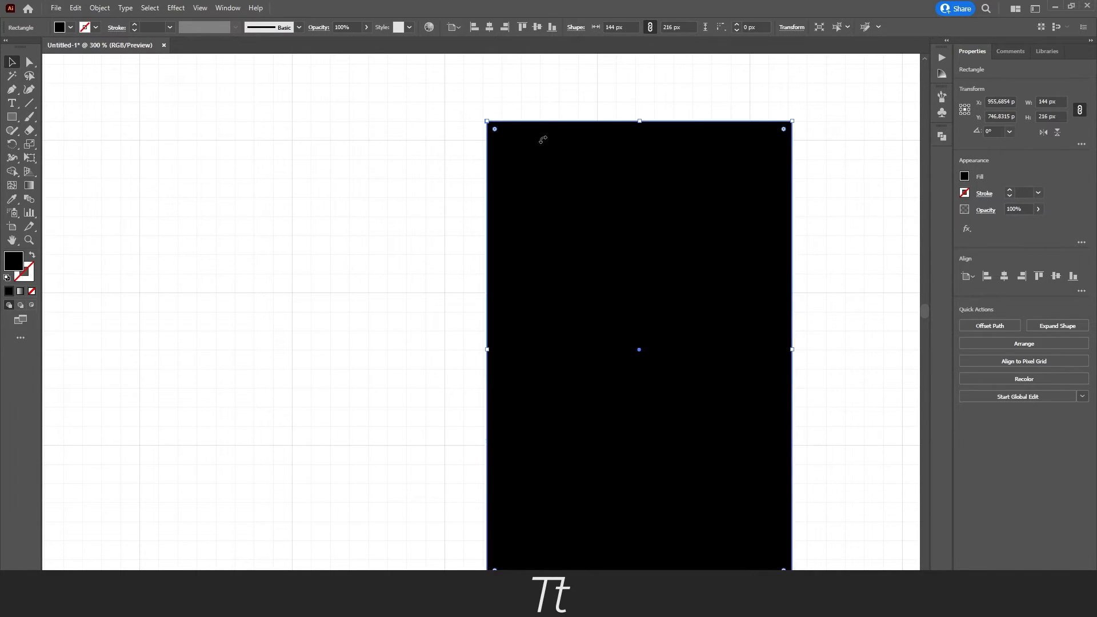
Re-check View > Snap to Grid, then deselect the black rectangle.
left_click(199, 8)
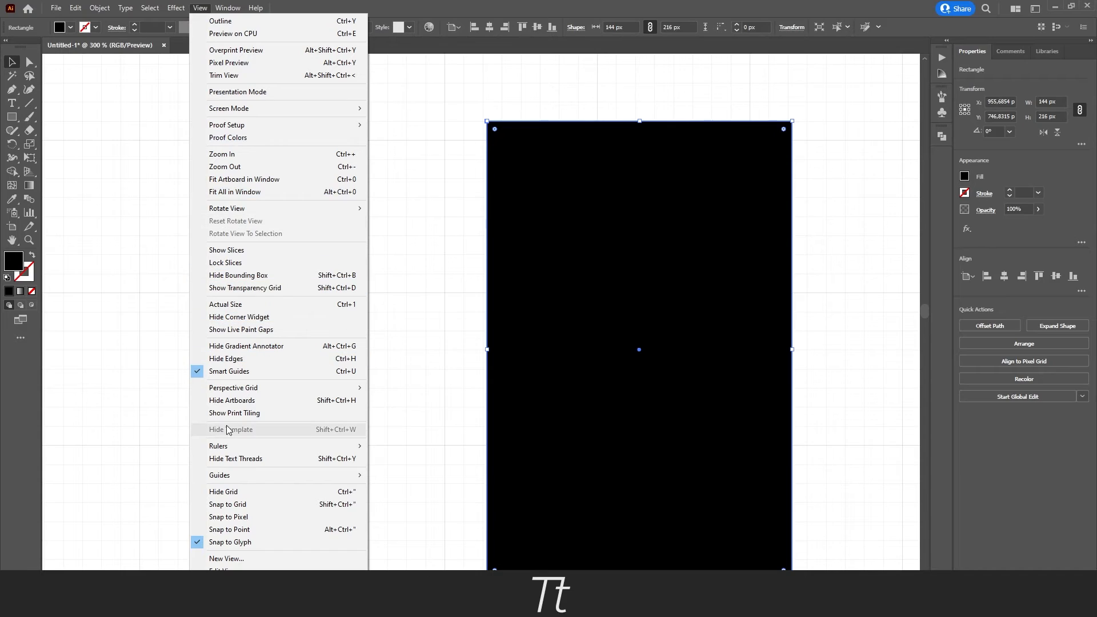
mouse_move(227, 504)
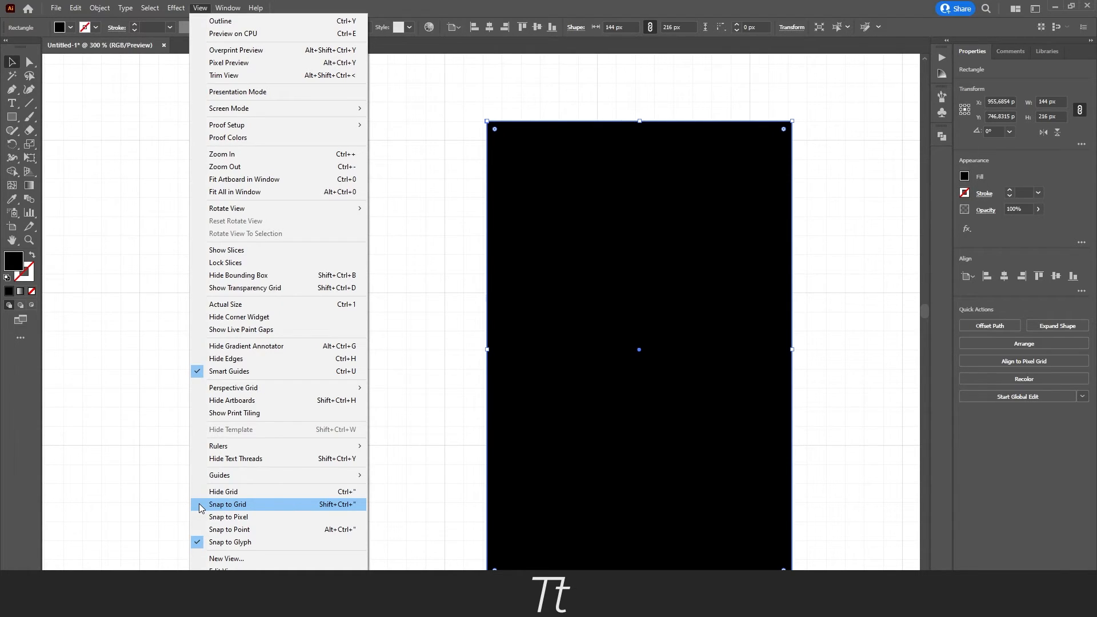
mouse_move(259, 508)
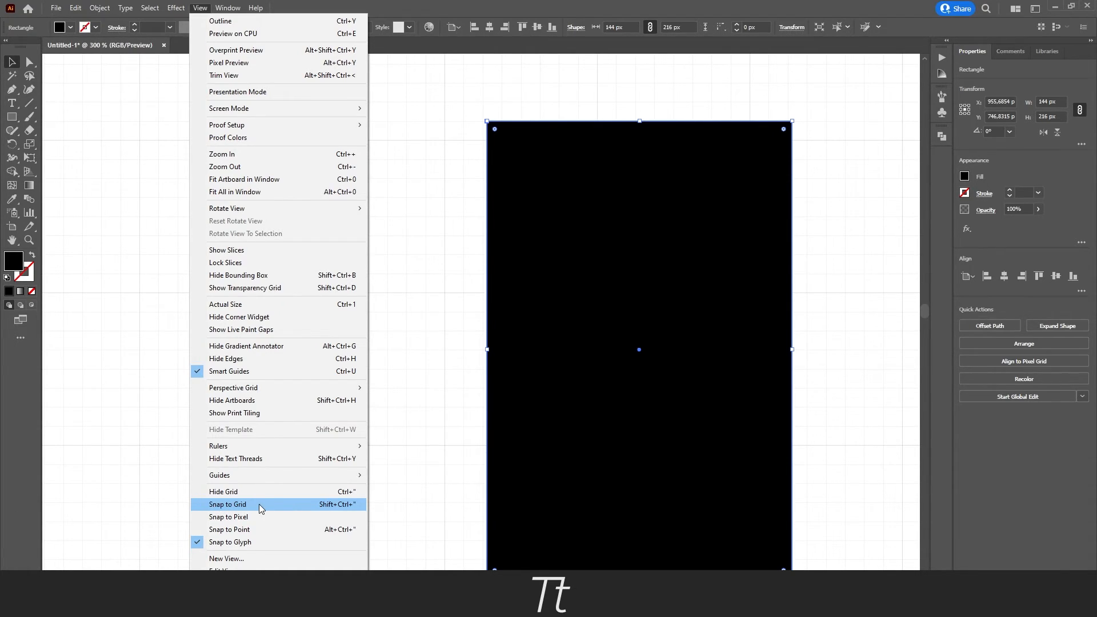
left_click(227, 504)
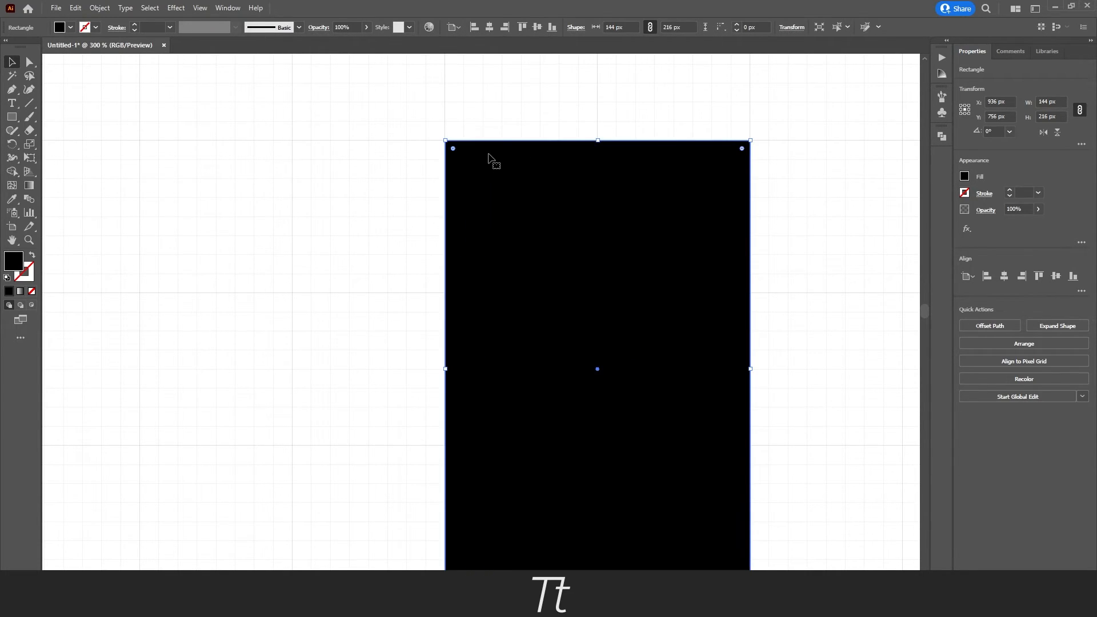
left_click(403, 299)
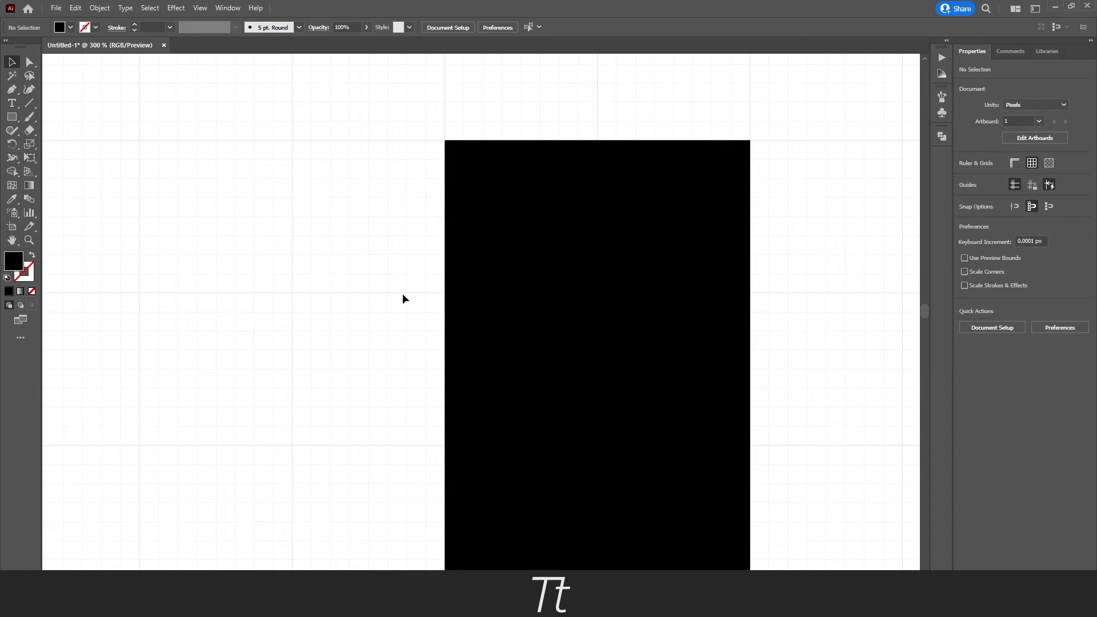